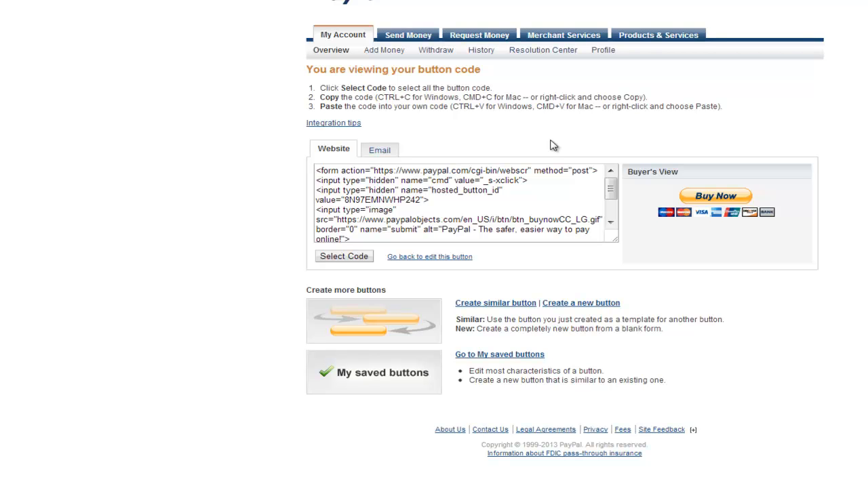
mouse_move(430, 190)
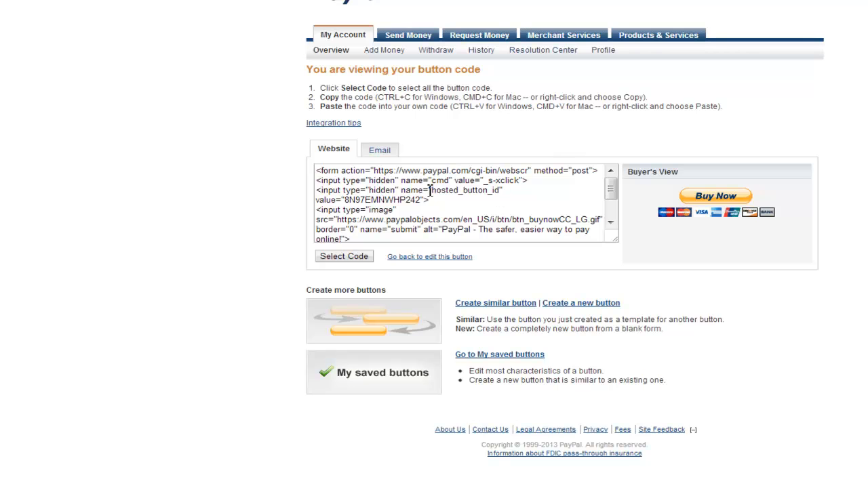
- Select all of the PayPal Buy Now button code and copy it
click(343, 256)
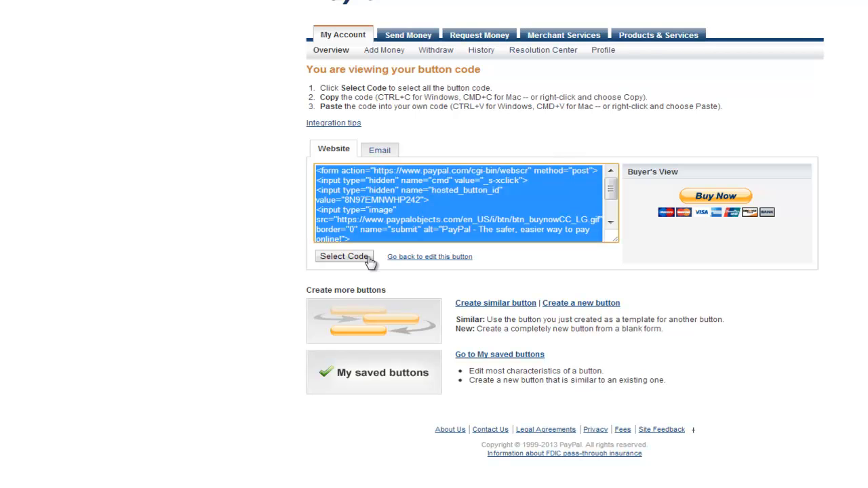
right_click(400, 193)
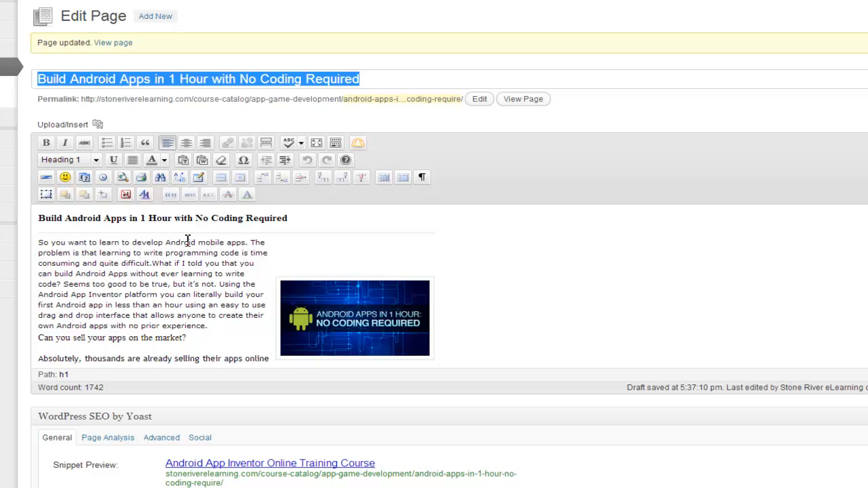
mouse_move(200, 244)
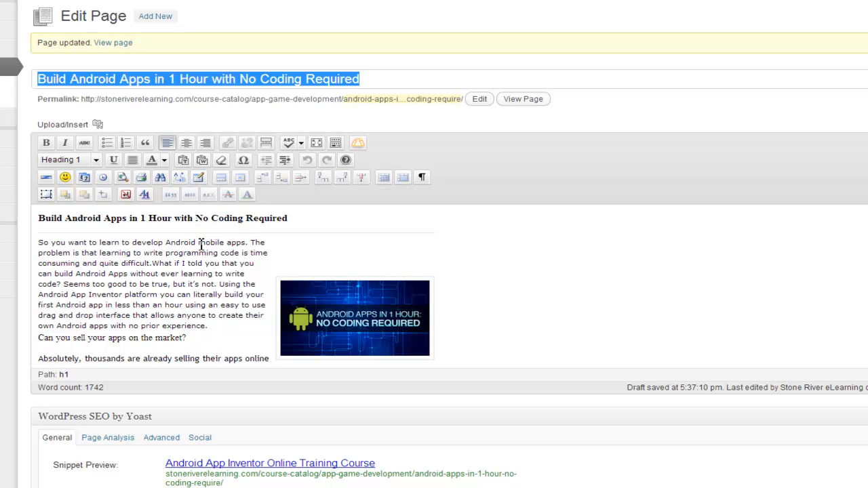
- Place the cursor on the xxxx placeholder line under the $197 course heading
scroll(down, 3)
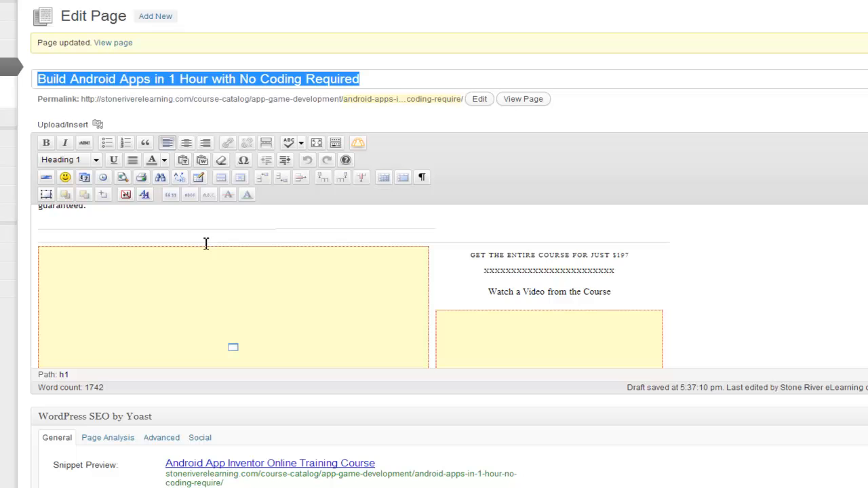
click(547, 271)
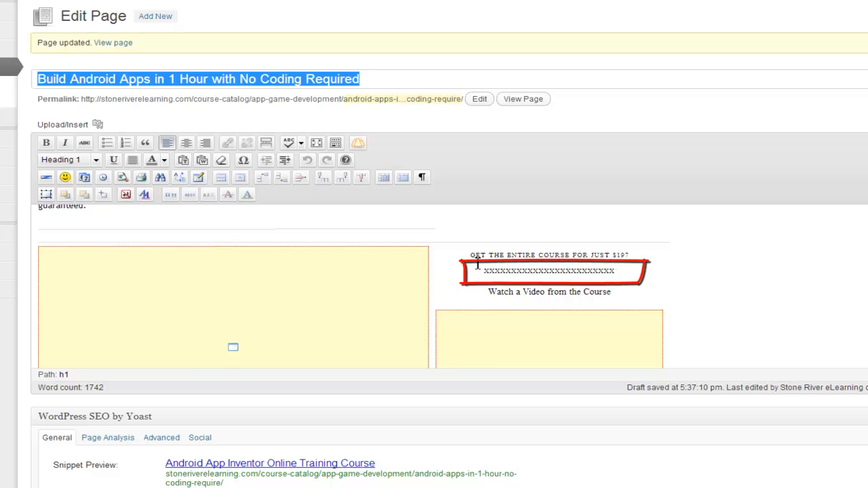
mouse_move(633, 255)
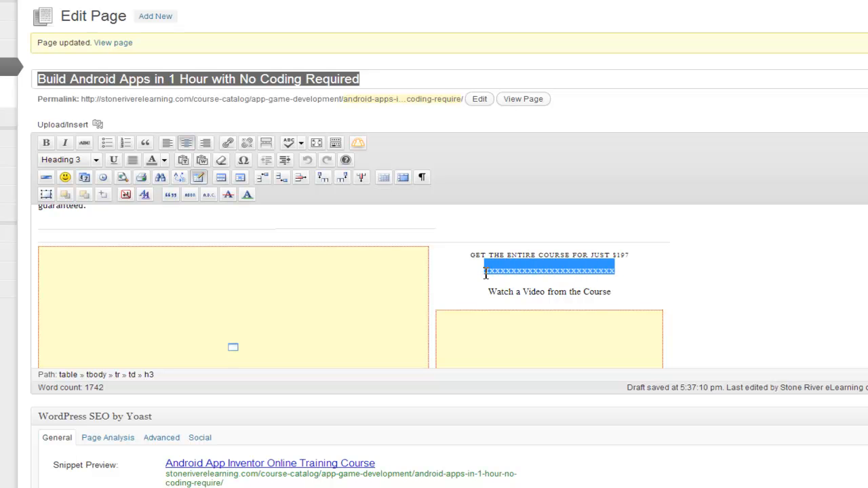
mouse_move(624, 270)
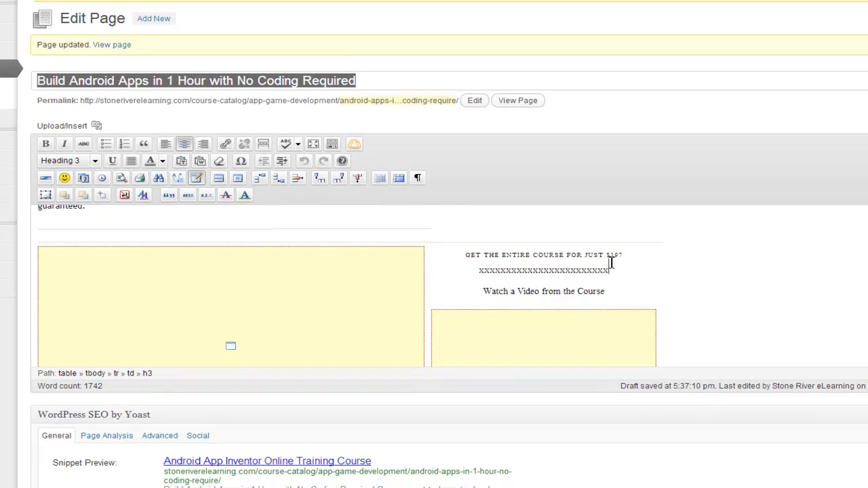
scroll(up, 3)
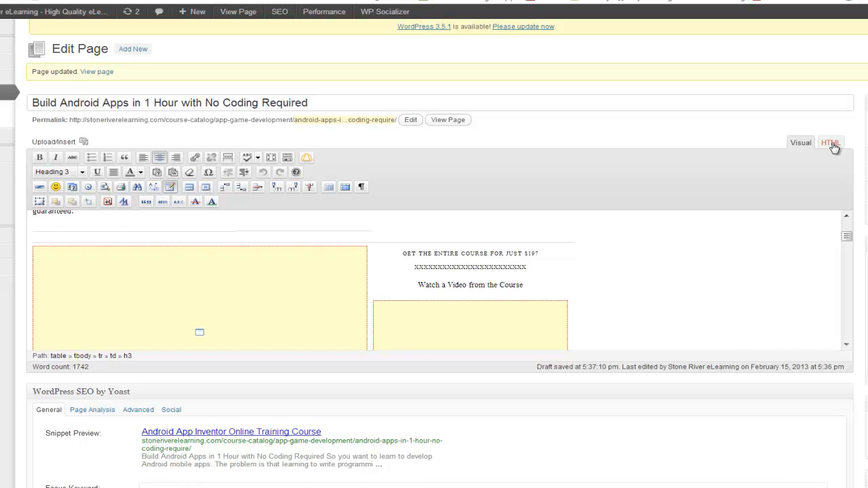
- In the HTML view, cut the xxxx placeholder after the h3 heading to make room for the PayPal code
click(829, 142)
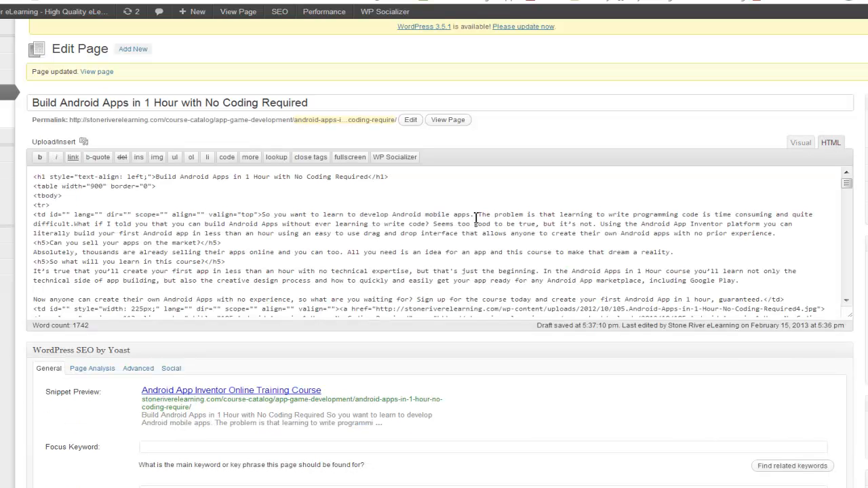
scroll(down, 3)
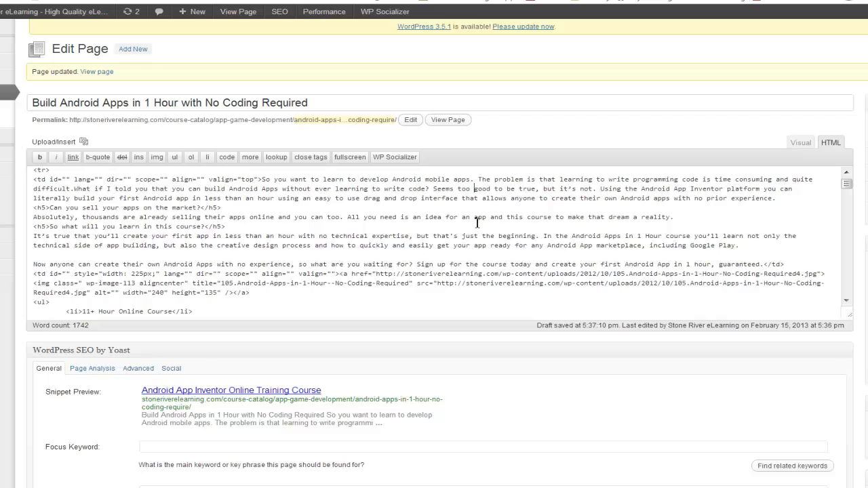
scroll(down, 3)
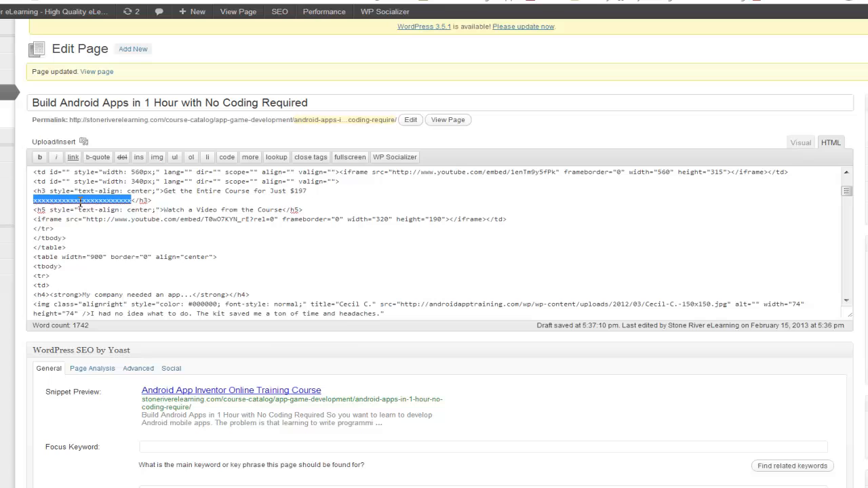
right_click(89, 201)
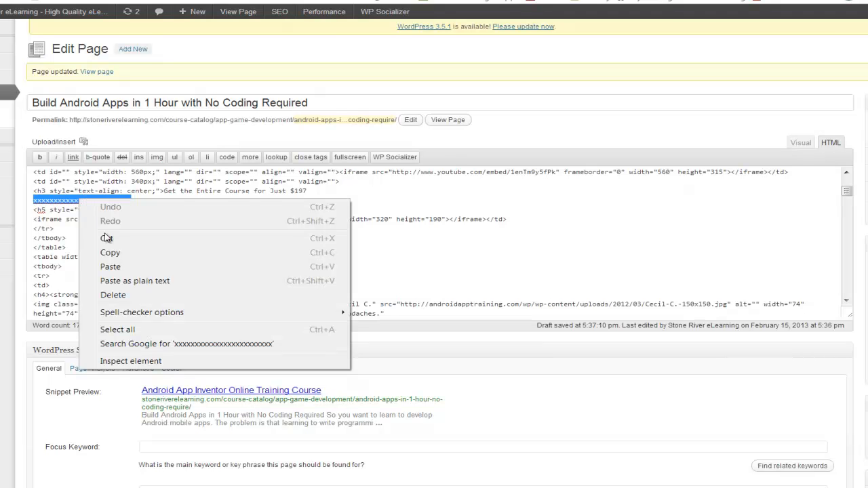
click(110, 266)
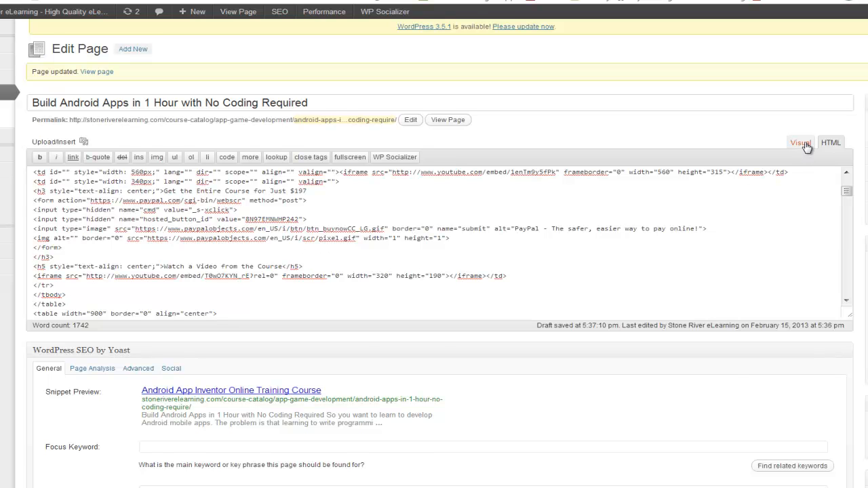
- In the Visual editor, delete the blank line between the $197 heading and the Buy Now button
click(800, 142)
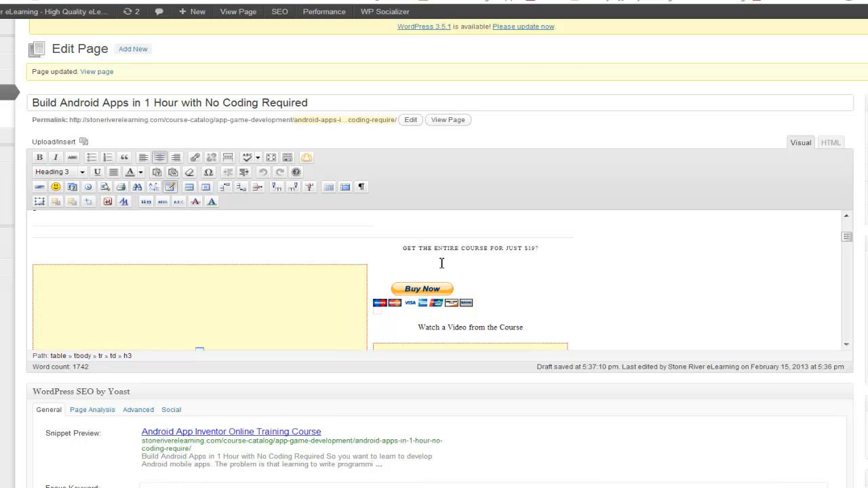
mouse_move(520, 291)
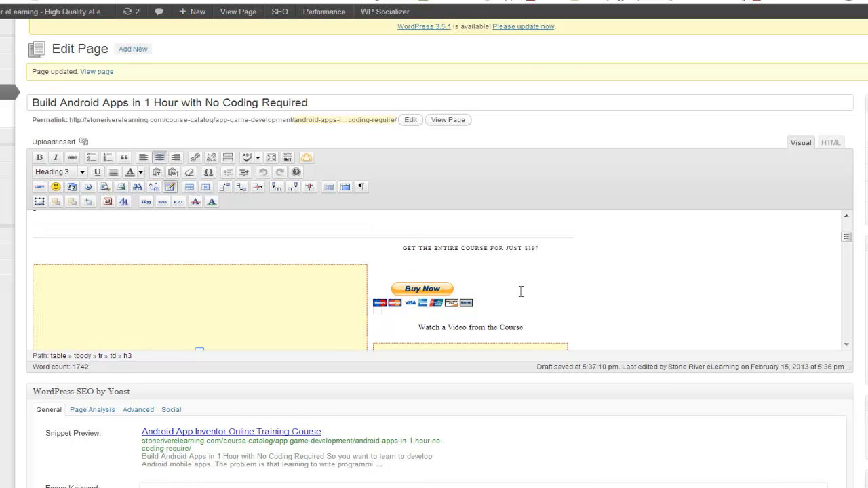
mouse_move(540, 327)
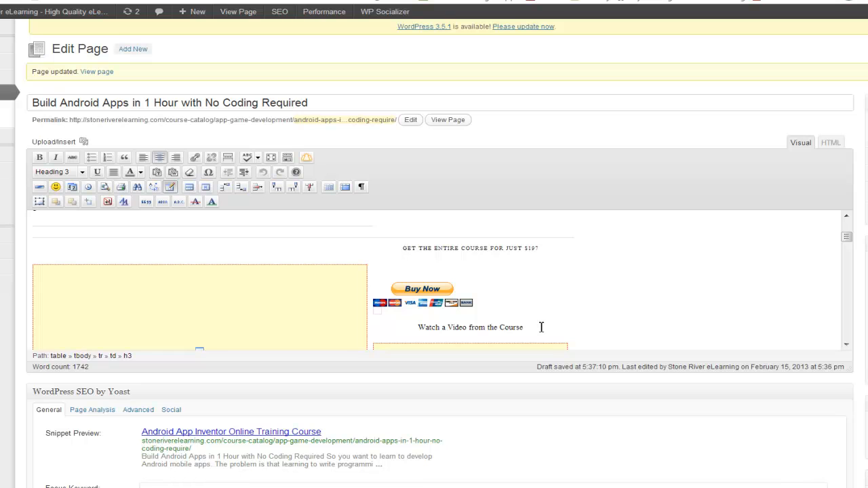
mouse_move(436, 290)
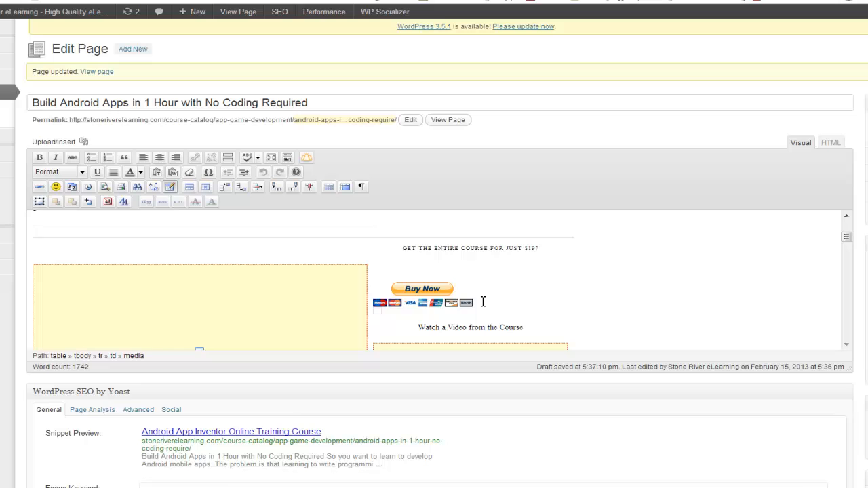
click(422, 291)
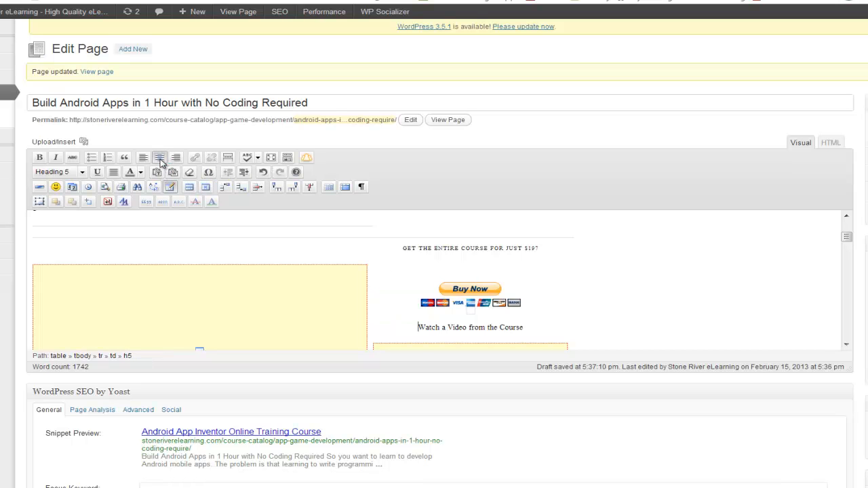
mouse_move(473, 297)
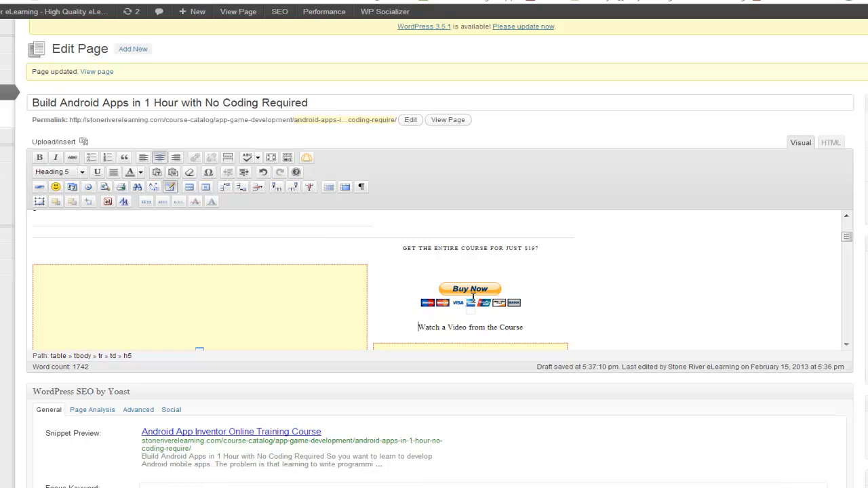
click(470, 265)
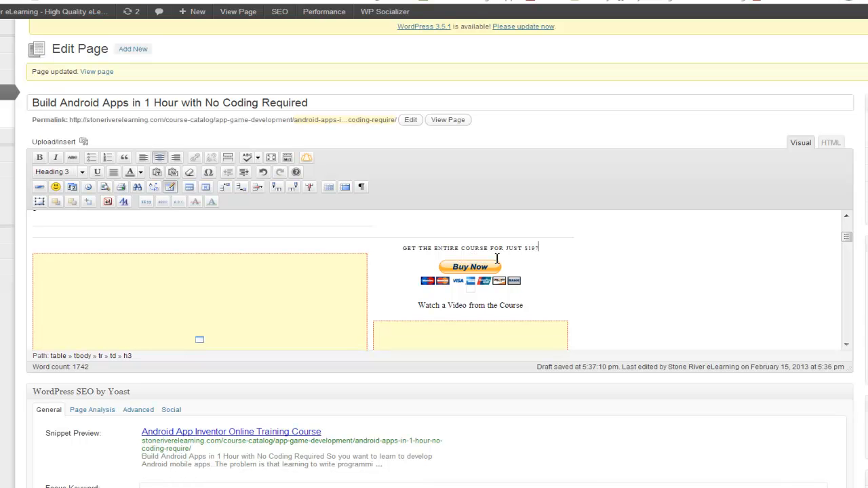
mouse_move(583, 287)
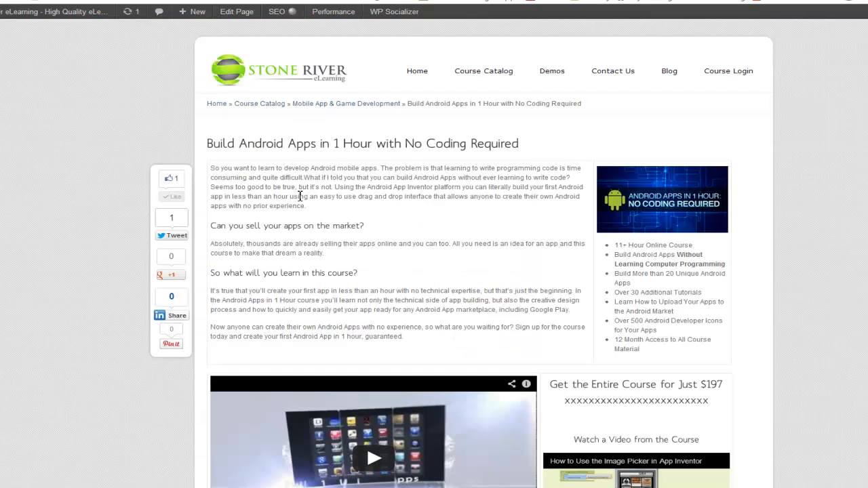
- Check the live page's price section, then return to editing the course page
scroll(down, 3)
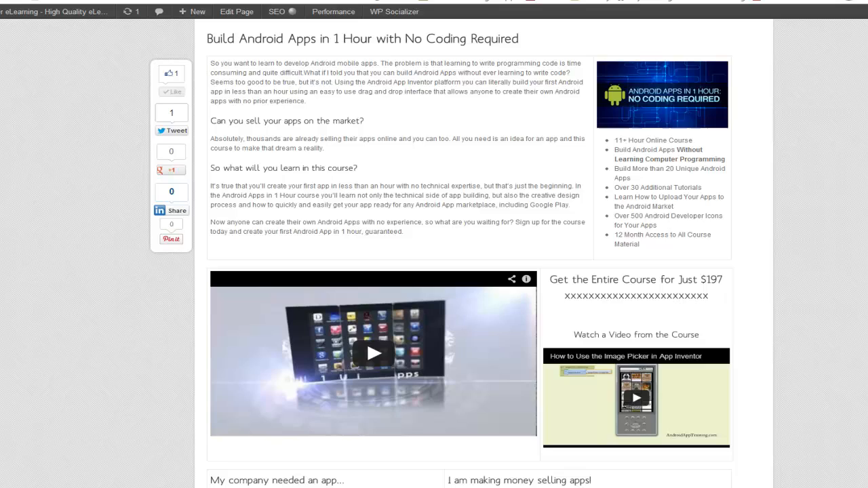
click(236, 11)
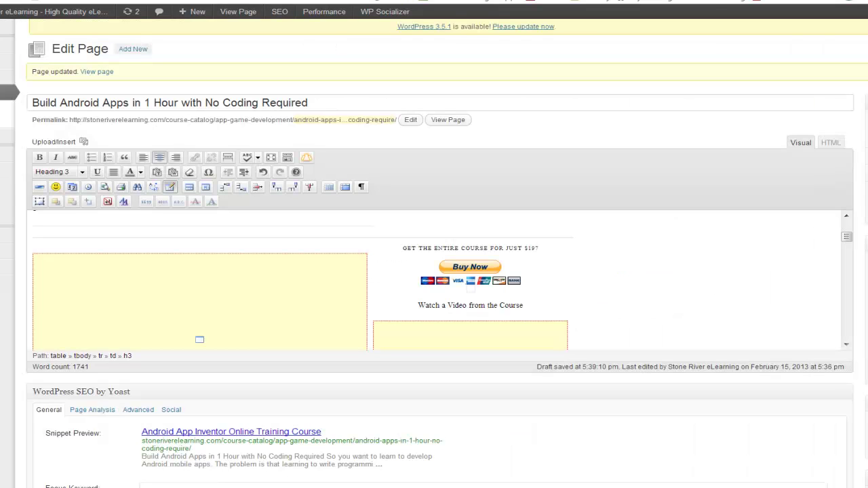
triple_click(169, 102)
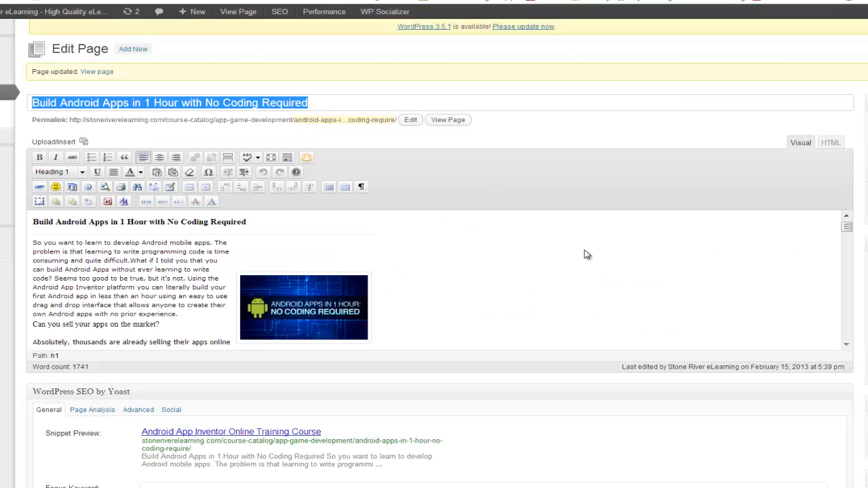
- View the updated course page and click its Buy Now button to start PayPal checkout
click(448, 119)
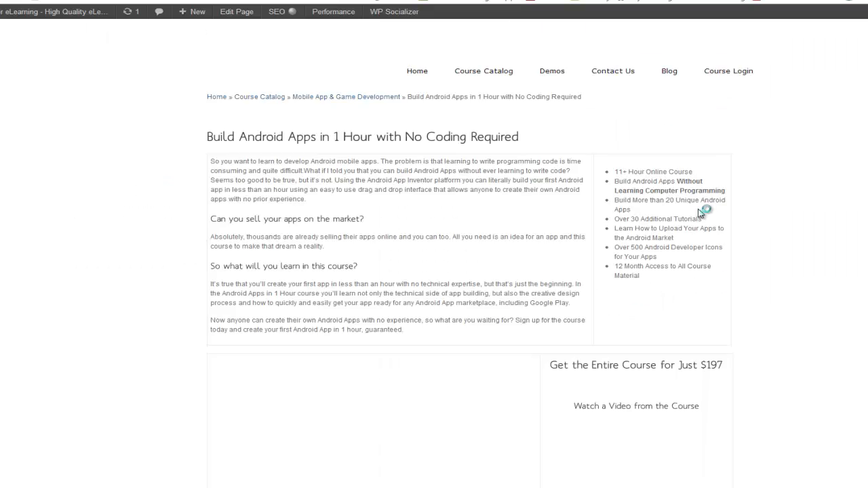
scroll(down, 3)
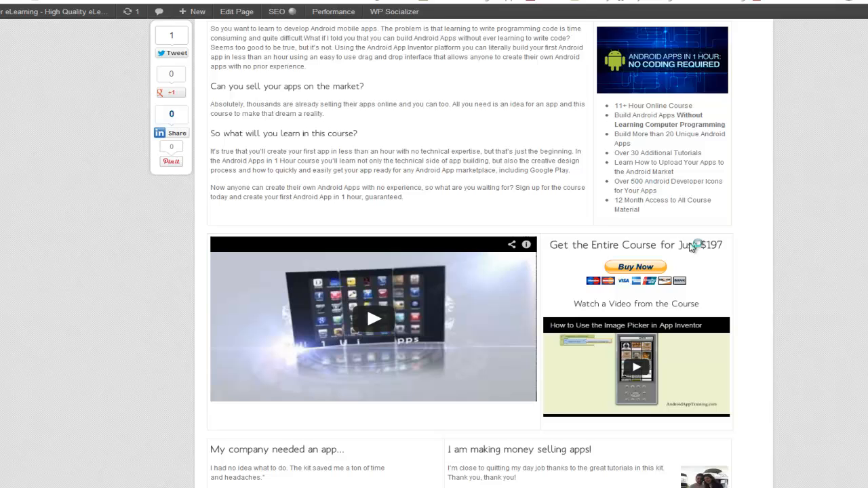
scroll(down, 3)
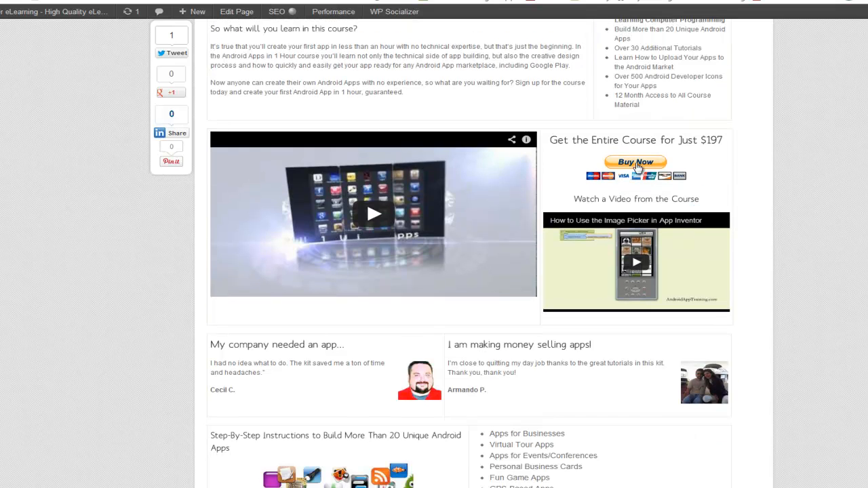
click(634, 162)
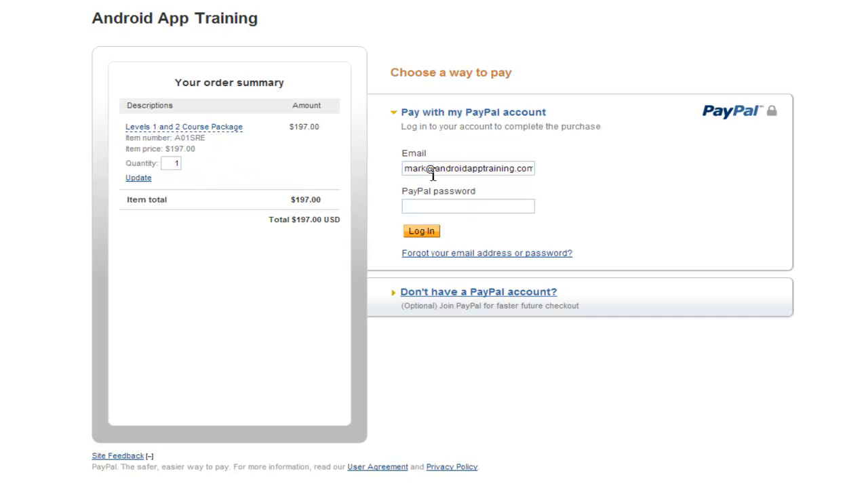
- On the $197 course package checkout, choose 'Don't have a PayPal account?'
click(467, 205)
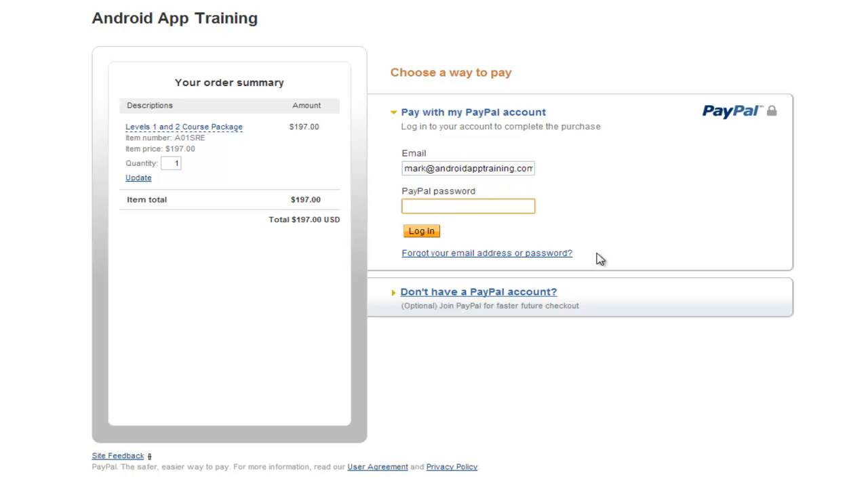
mouse_move(599, 232)
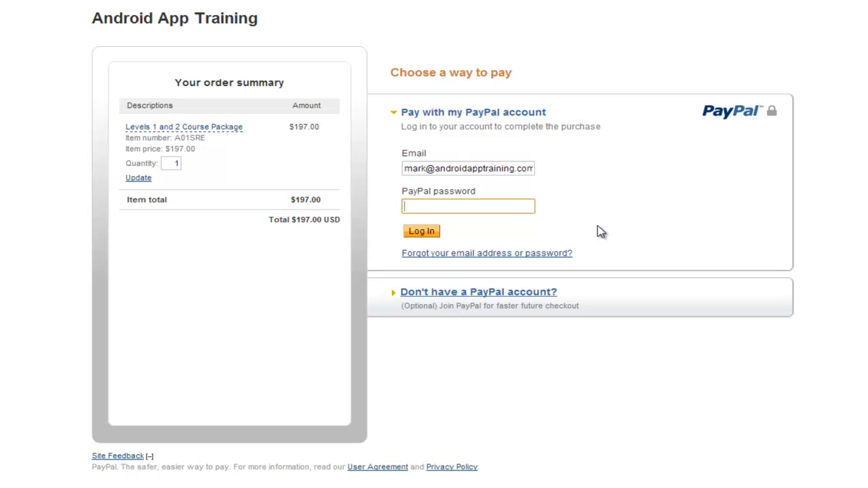
mouse_move(622, 219)
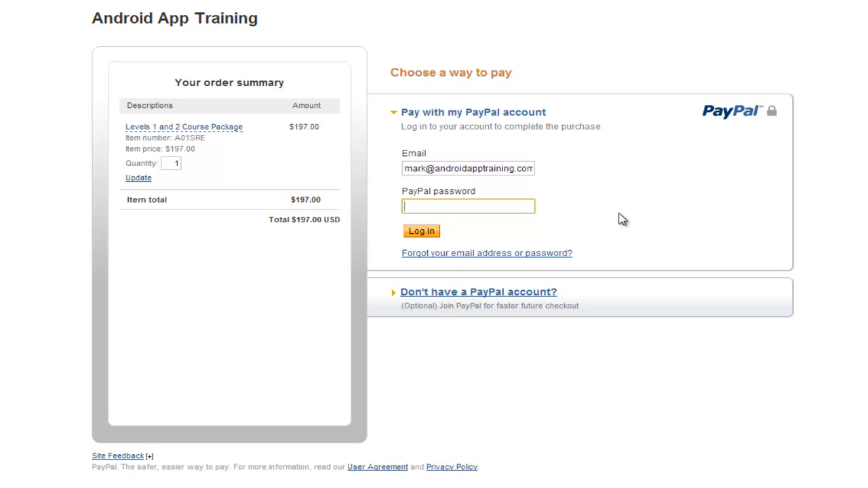
click(421, 231)
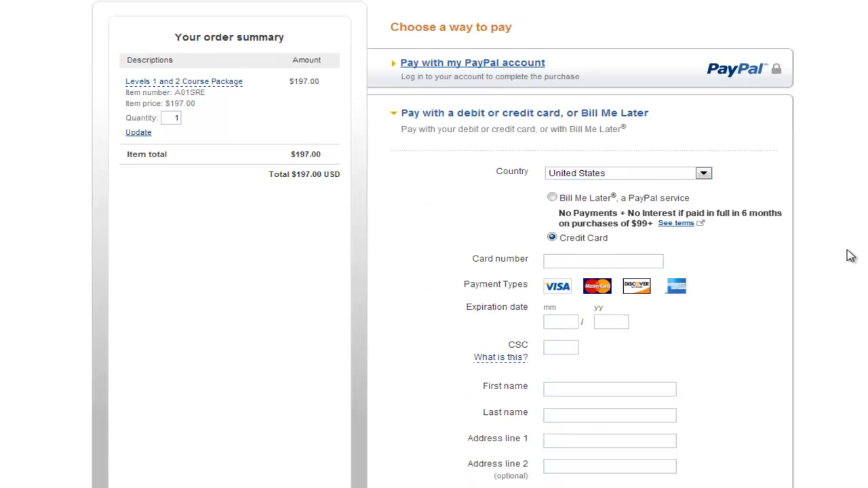
- Scroll through the card form to the billing address, ZIP code and phone fields
scroll(down, 3)
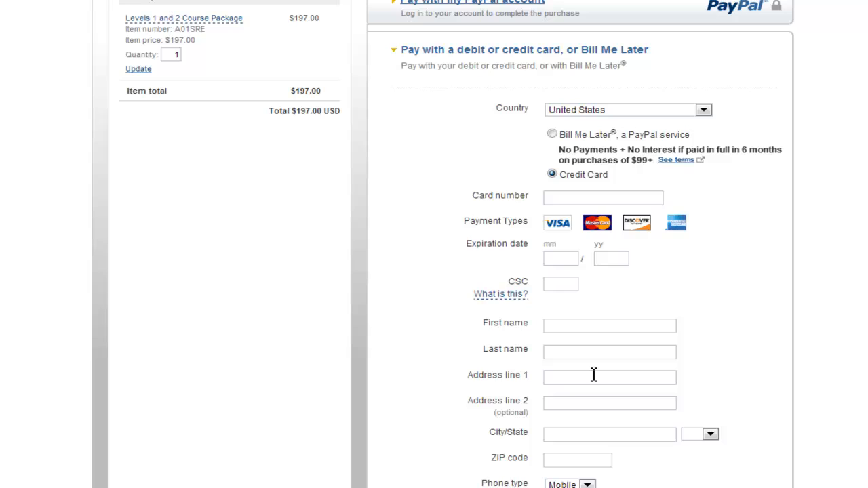
mouse_move(677, 231)
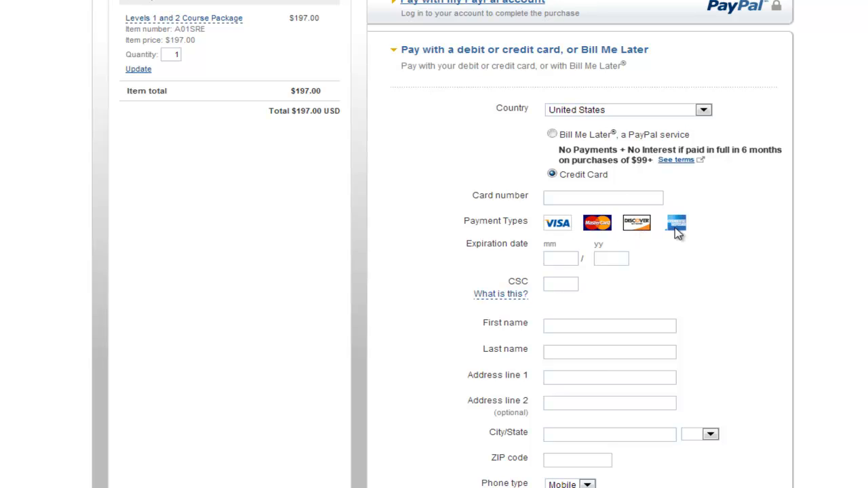
mouse_move(756, 227)
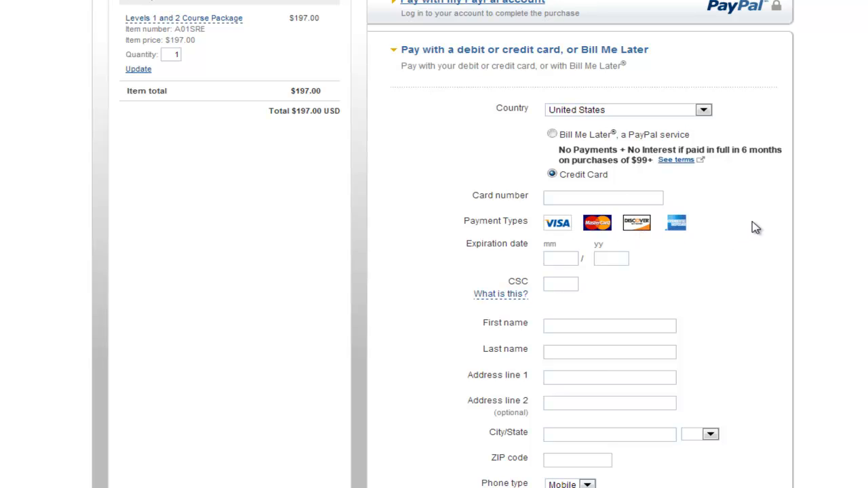